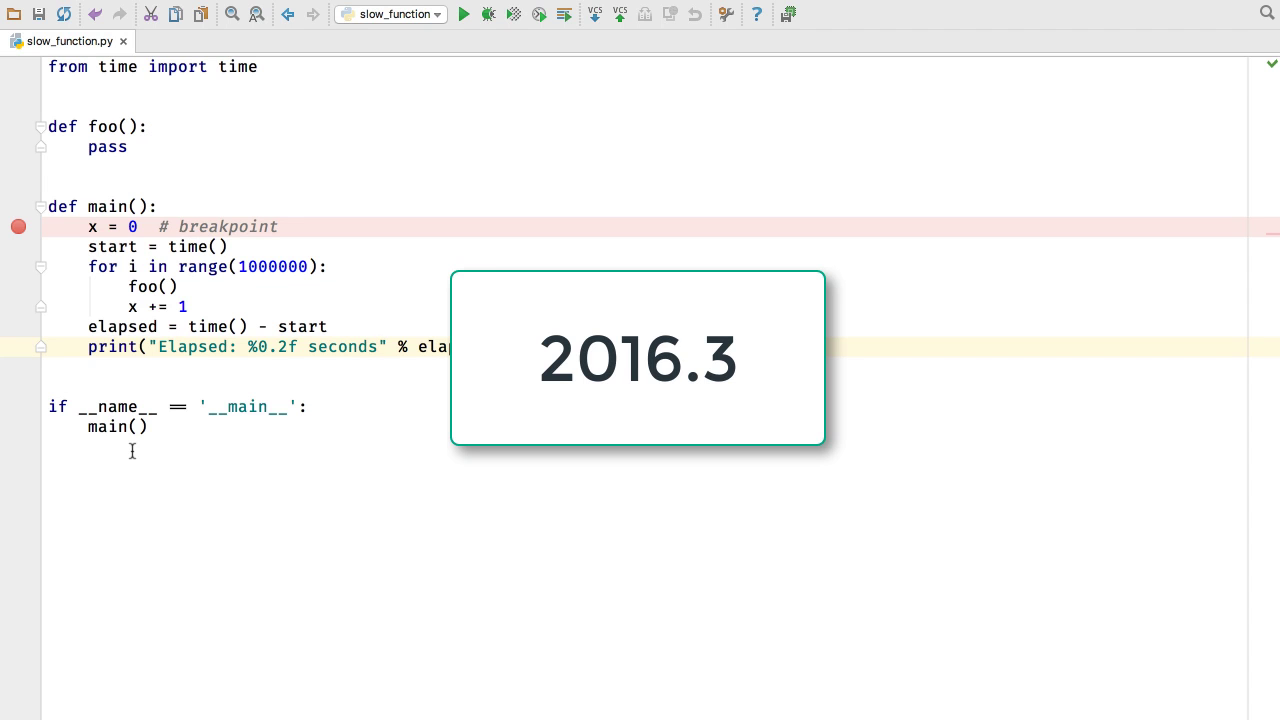
- Debug slow_function.py past its breakpoint until the console reports 9.25 seconds elapsed
left_click(488, 14)
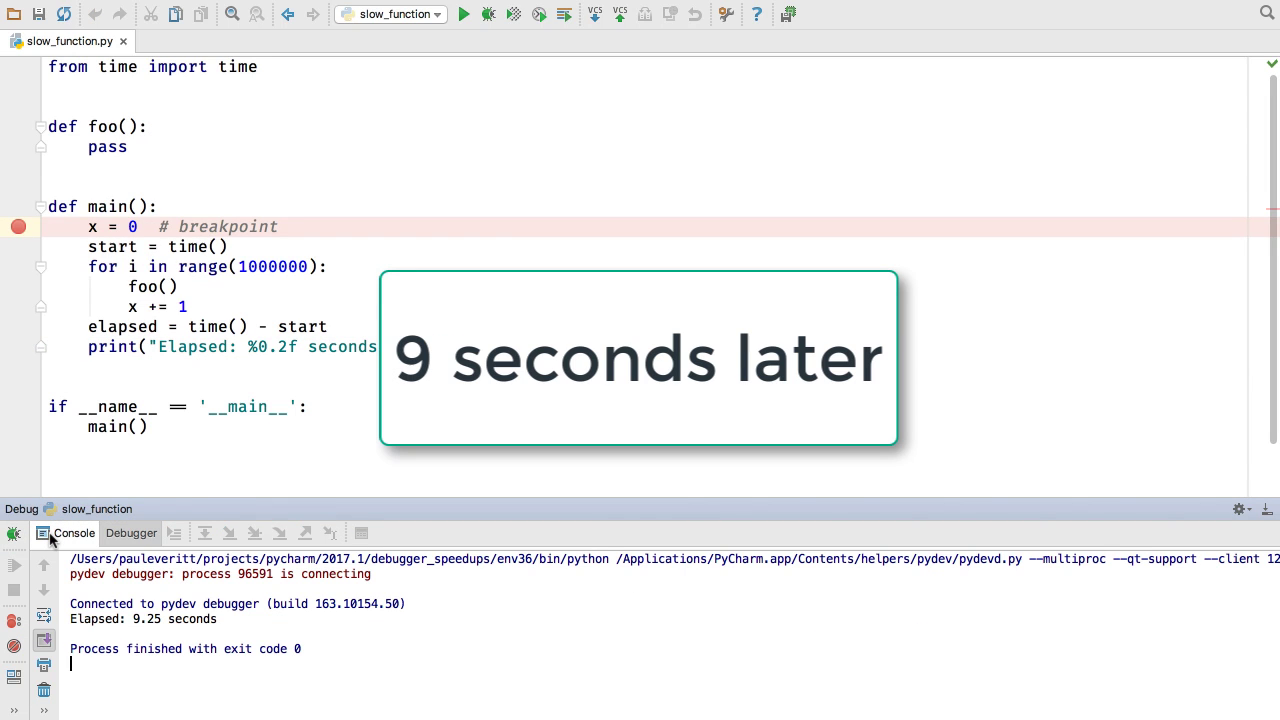
mouse_move(182, 614)
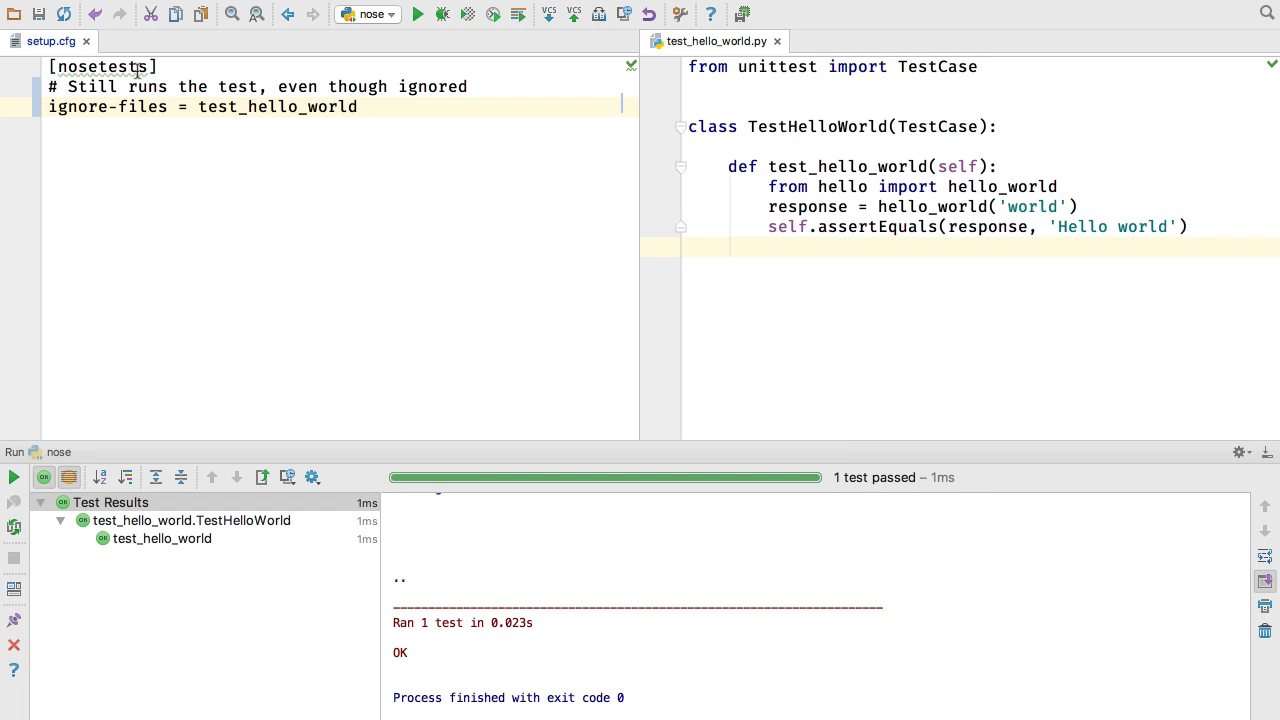
- Rerun the nose configuration so setup.cfg's ignore-files leaves no tests found
left_click(416, 14)
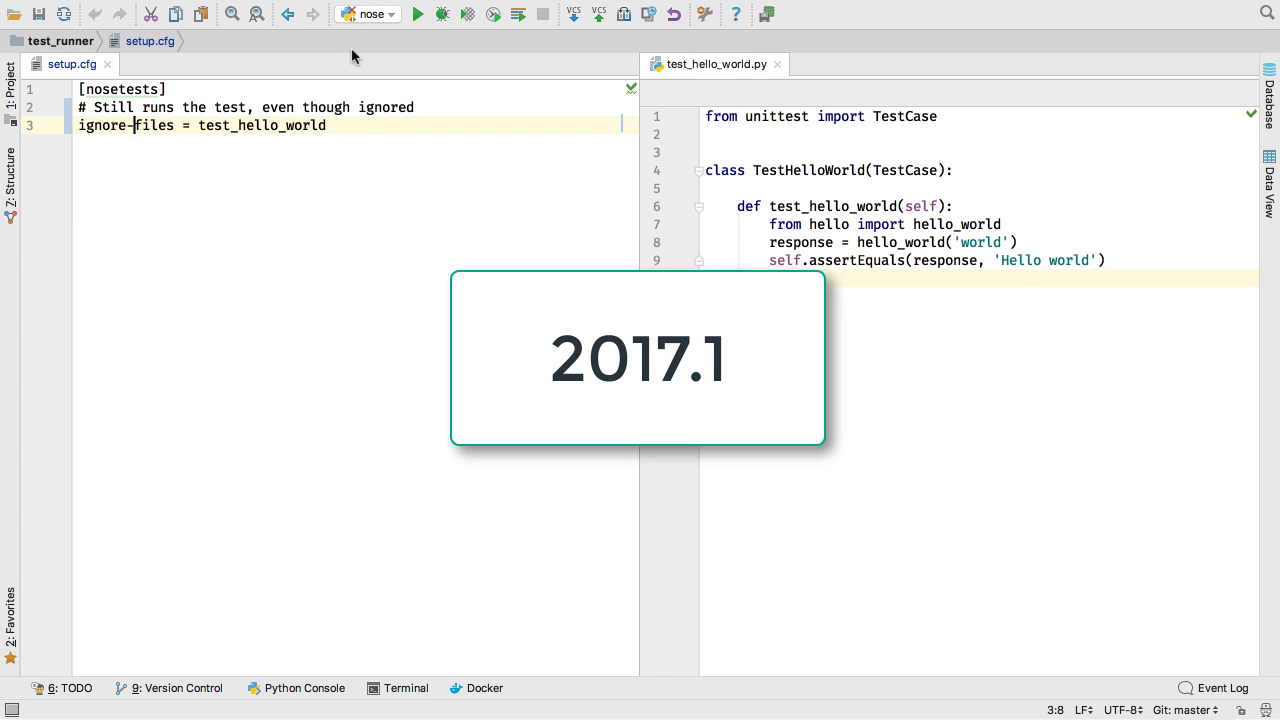
left_click(416, 14)
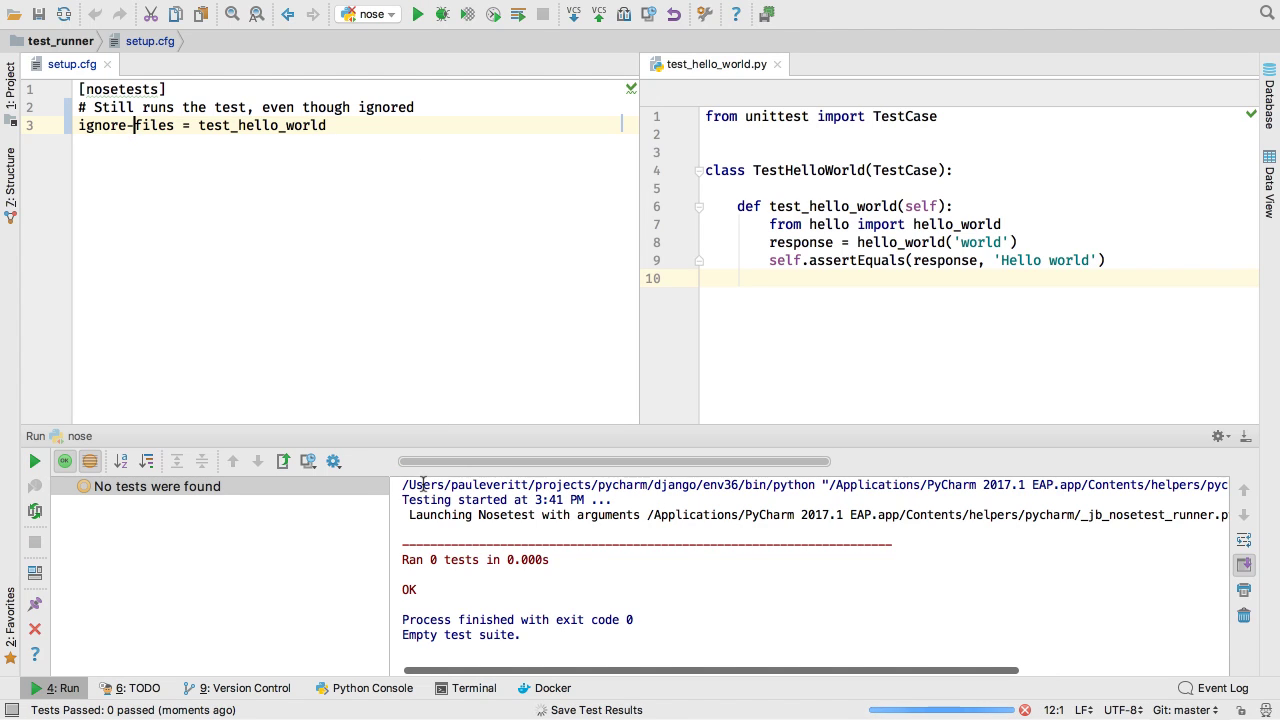
mouse_move(440, 560)
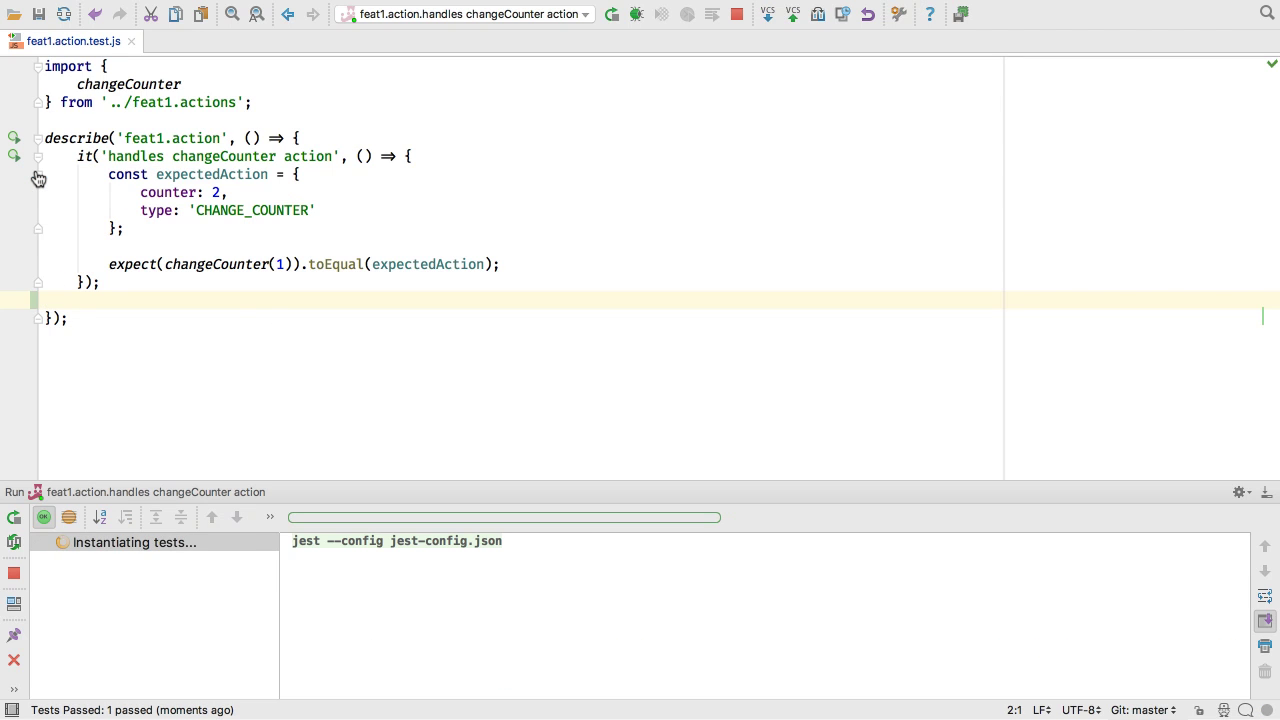
- Run the feat1.action suite with the failing 'can be a failure' test and show passed tests: 1 passed, 1 failed
left_click(14, 138)
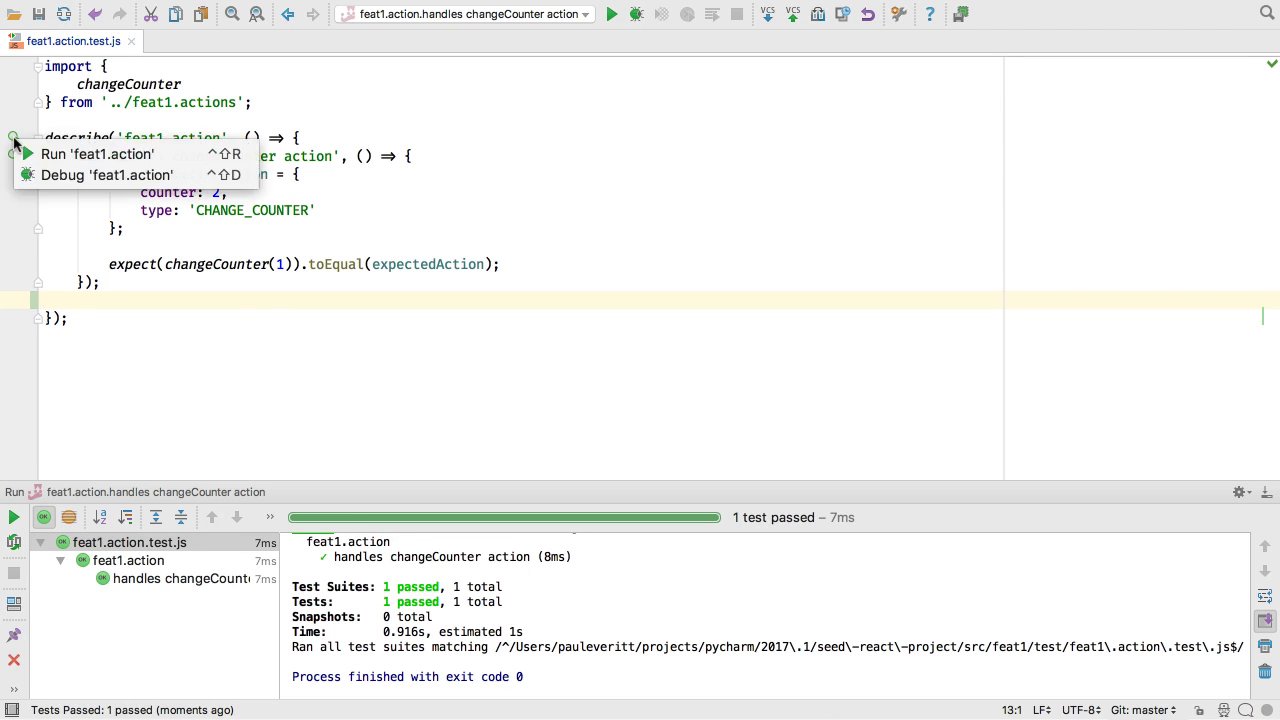
left_click(96, 154)
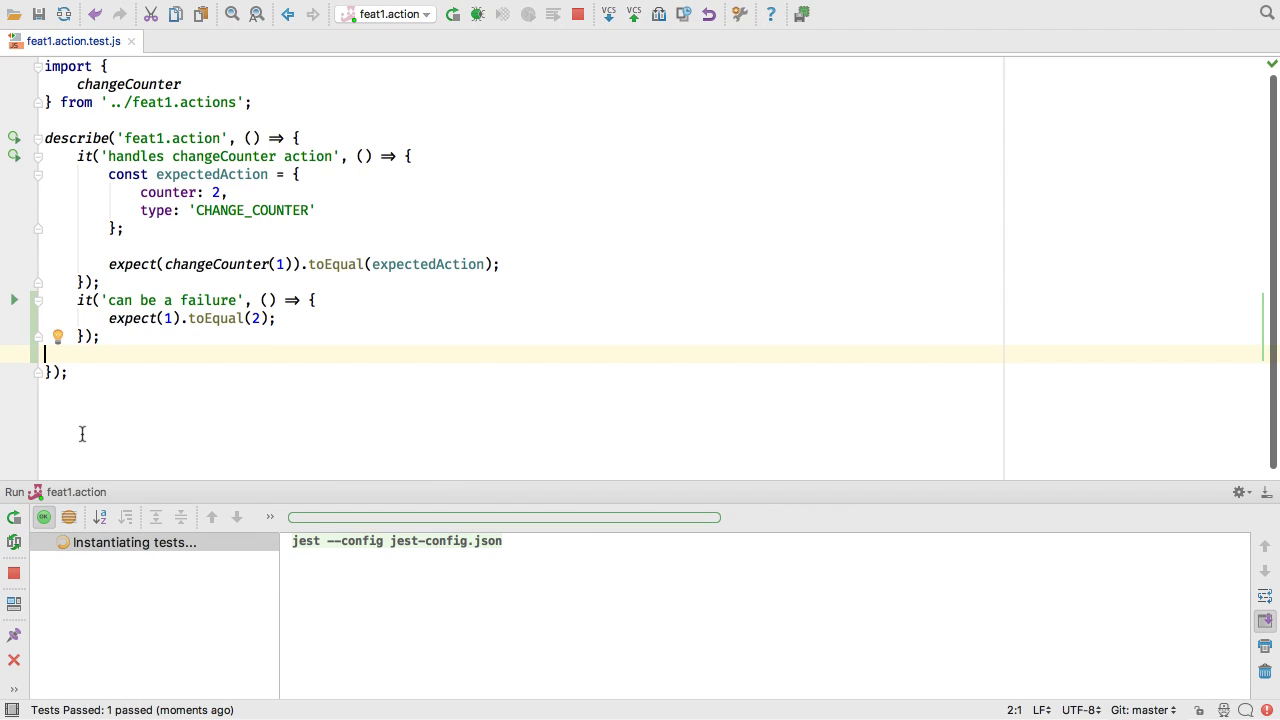
left_click(452, 12)
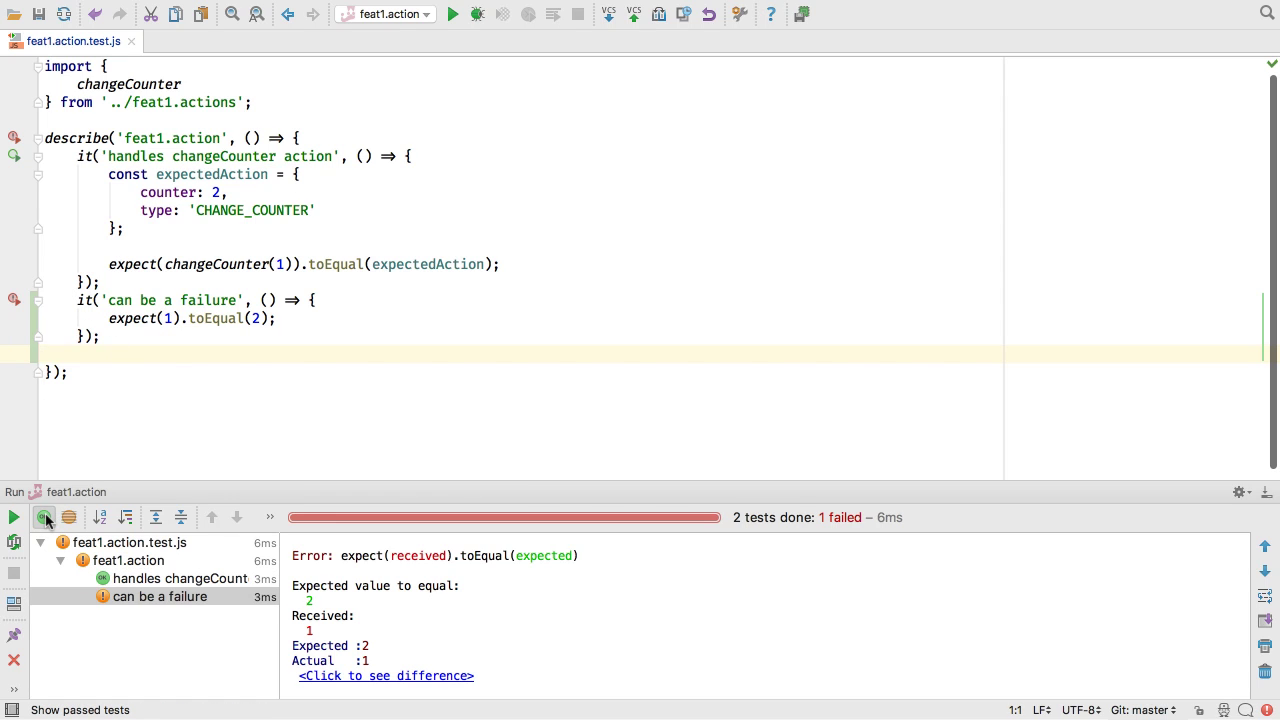
left_click(100, 516)
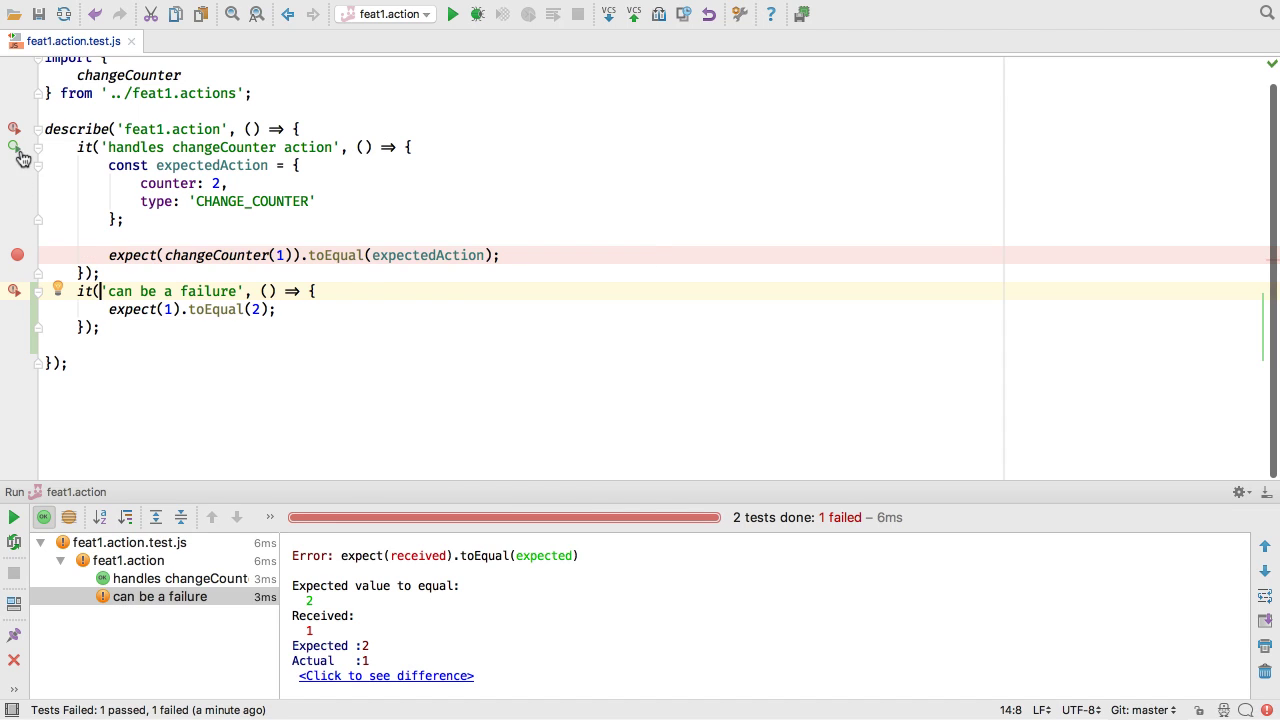
- Debug the 'handles changeCounter action' test and inspect Variables at the expect-line breakpoint
left_click(16, 148)
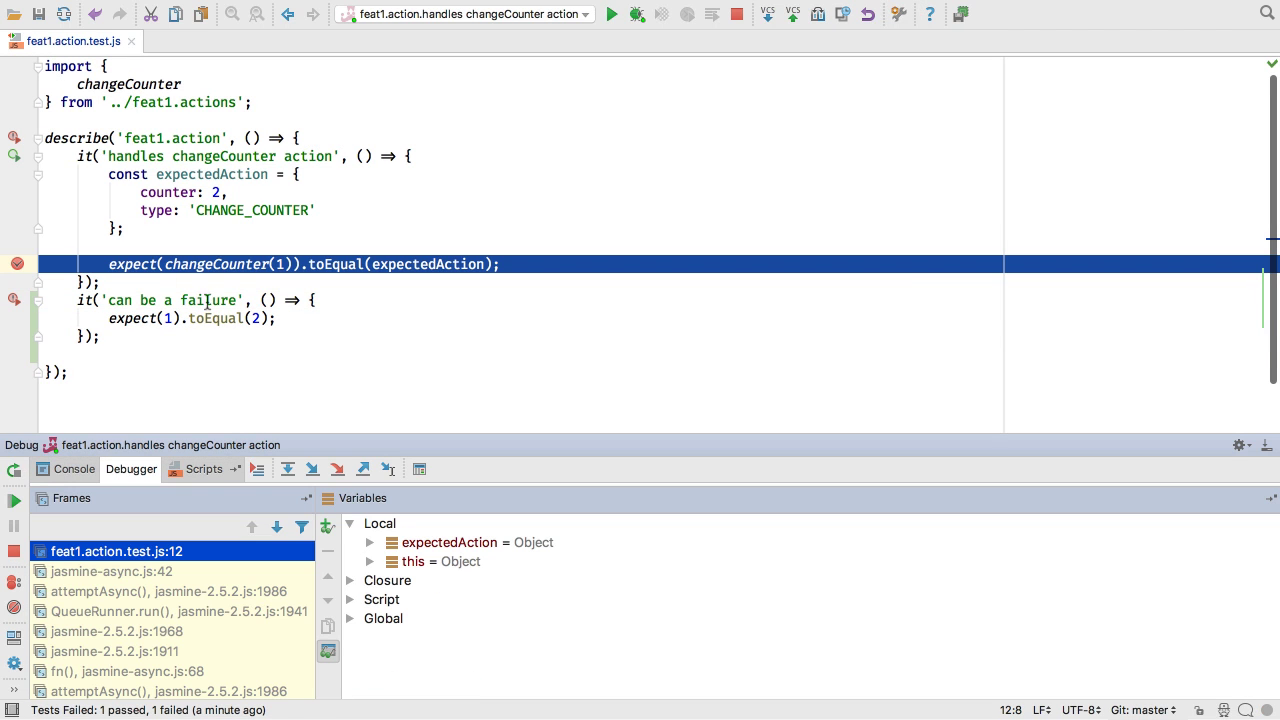
left_click(368, 542)
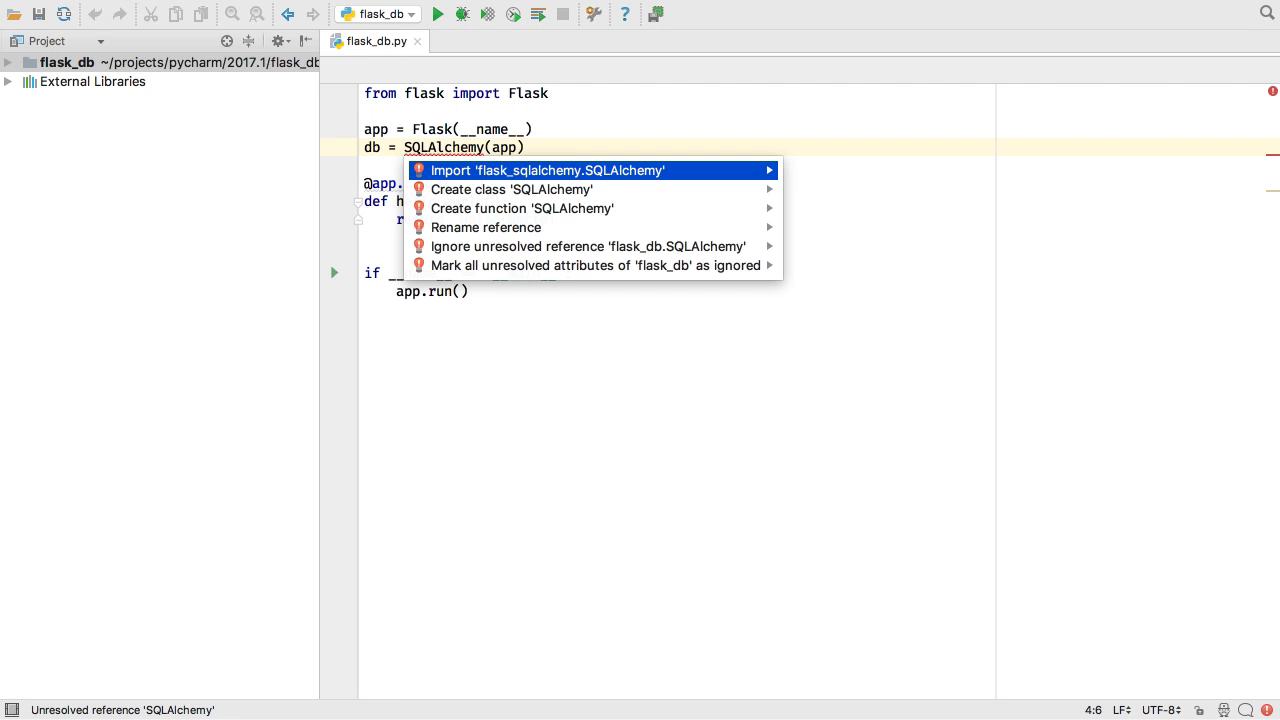
- Import SQLAlchemy via the quick fix, accept vue-material, and list predefined JavaScript code styles via Set from
left_click(548, 170)
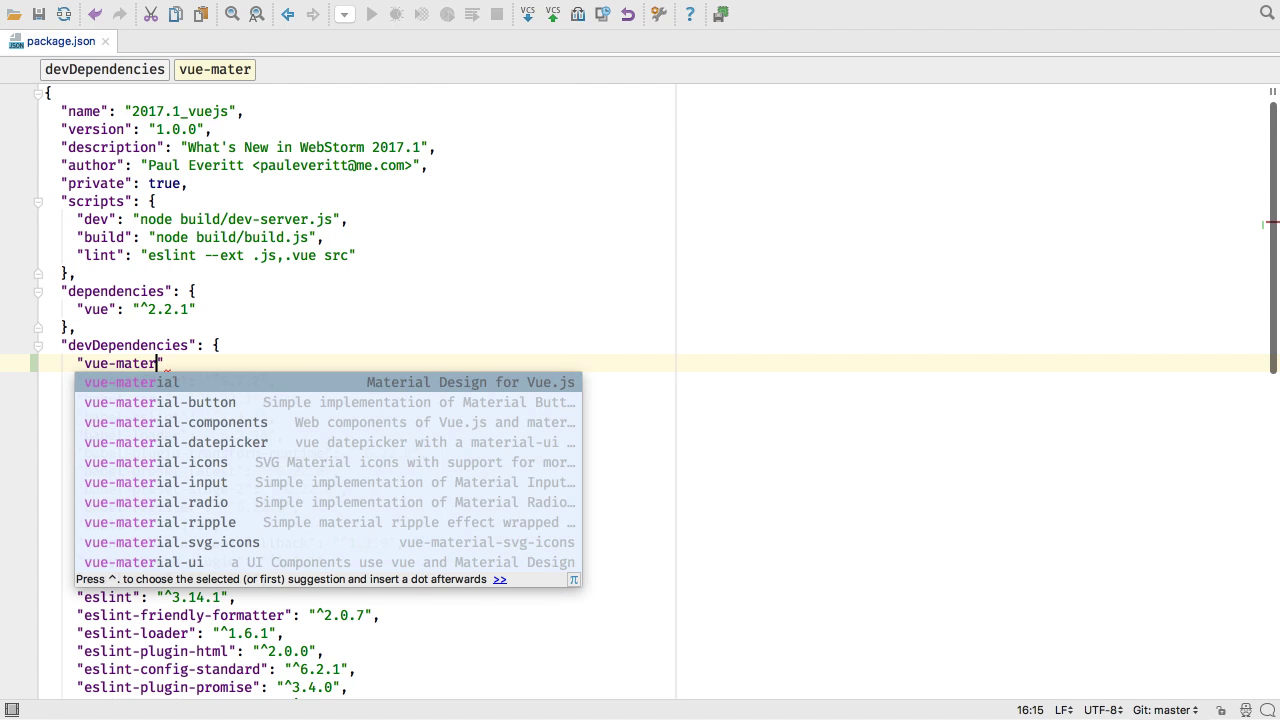
left_click(132, 382)
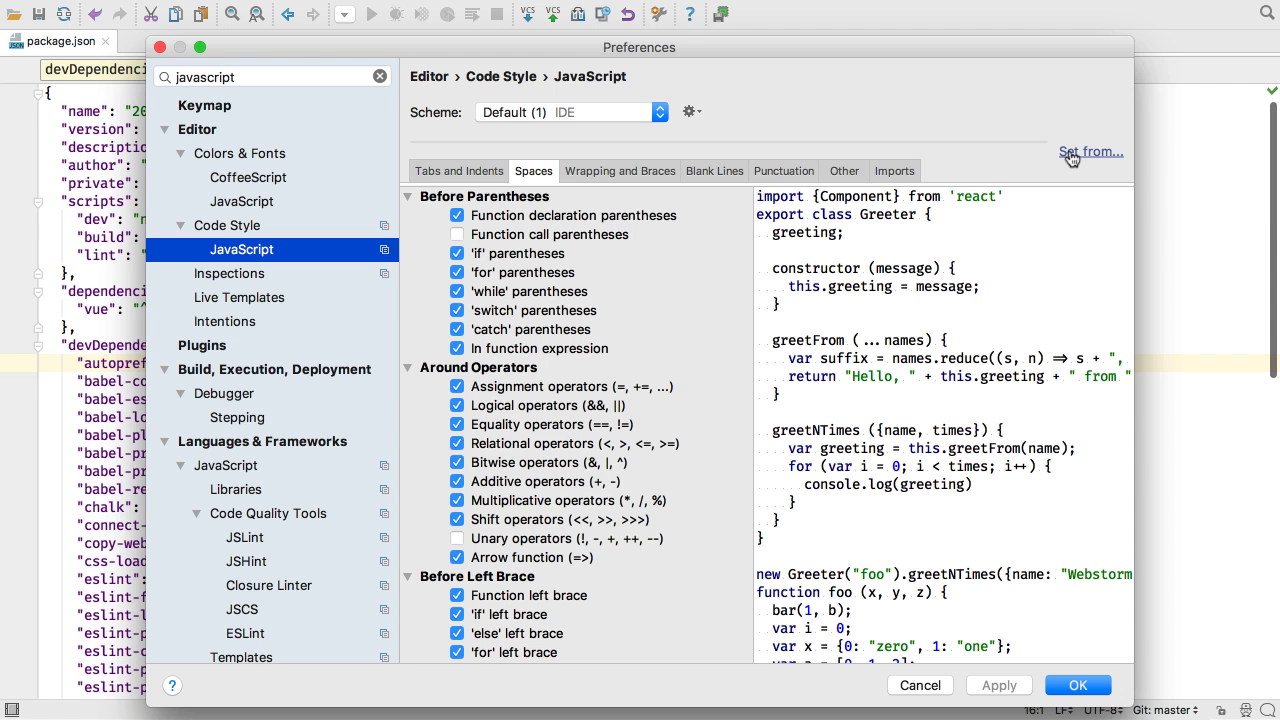
left_click(1090, 152)
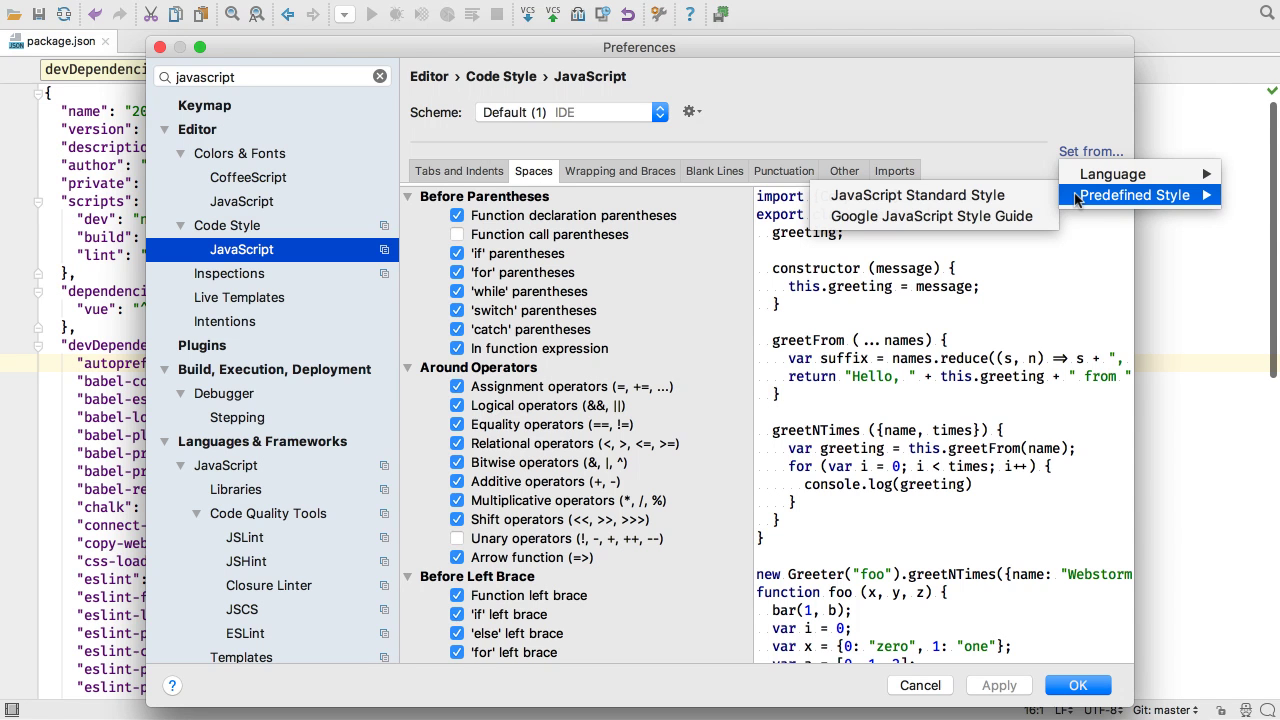
mouse_move(916, 196)
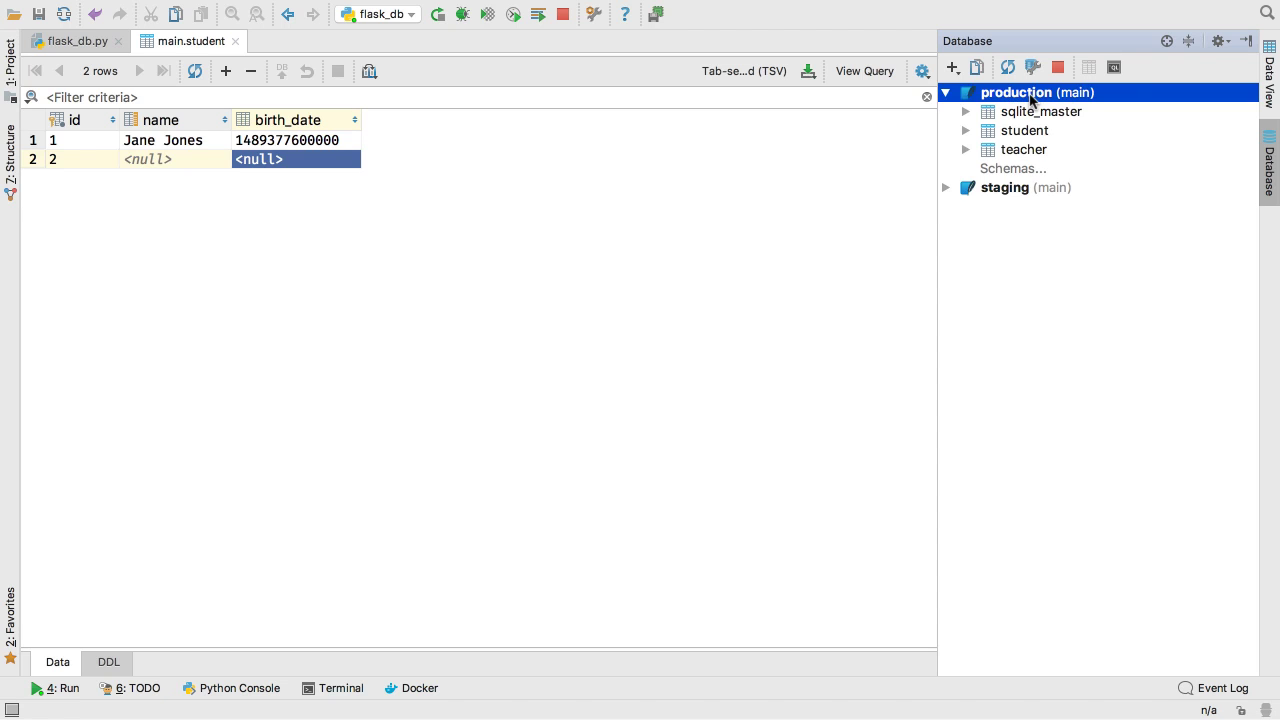
- Color the production database red and confirm importing id, name, birth_date rows into the teacher table
right_click(1036, 92)
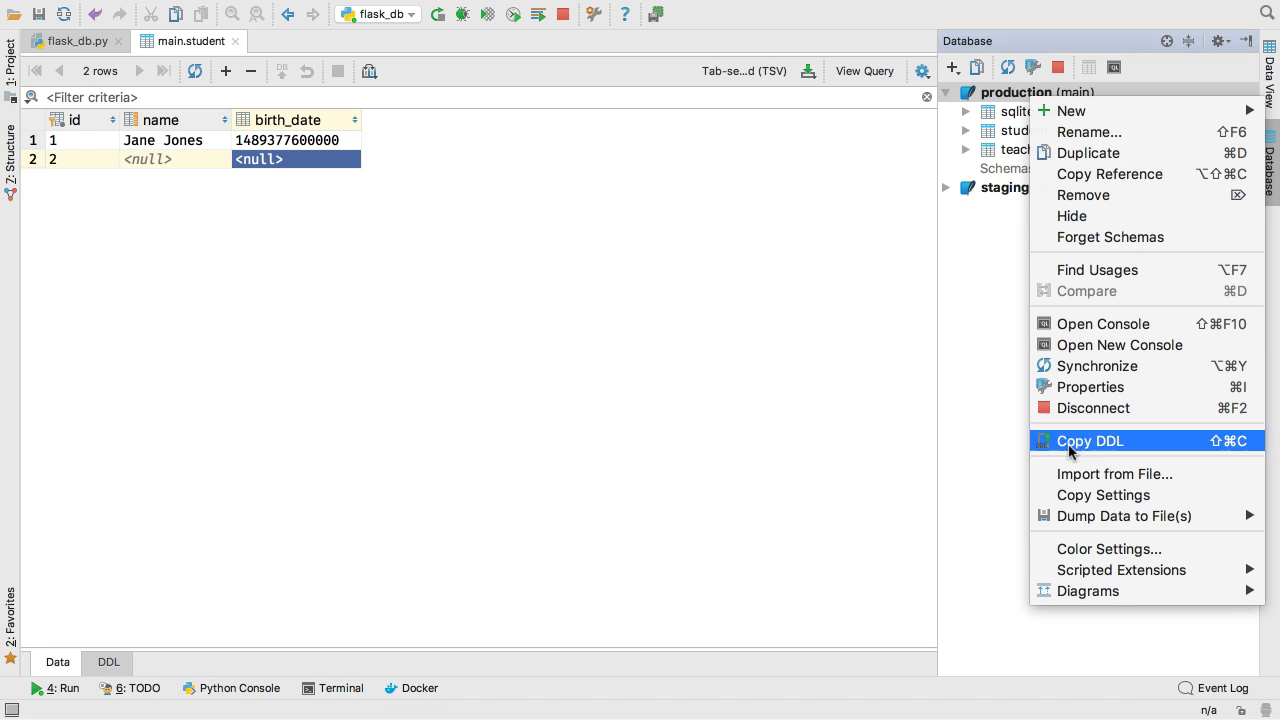
left_click(1108, 548)
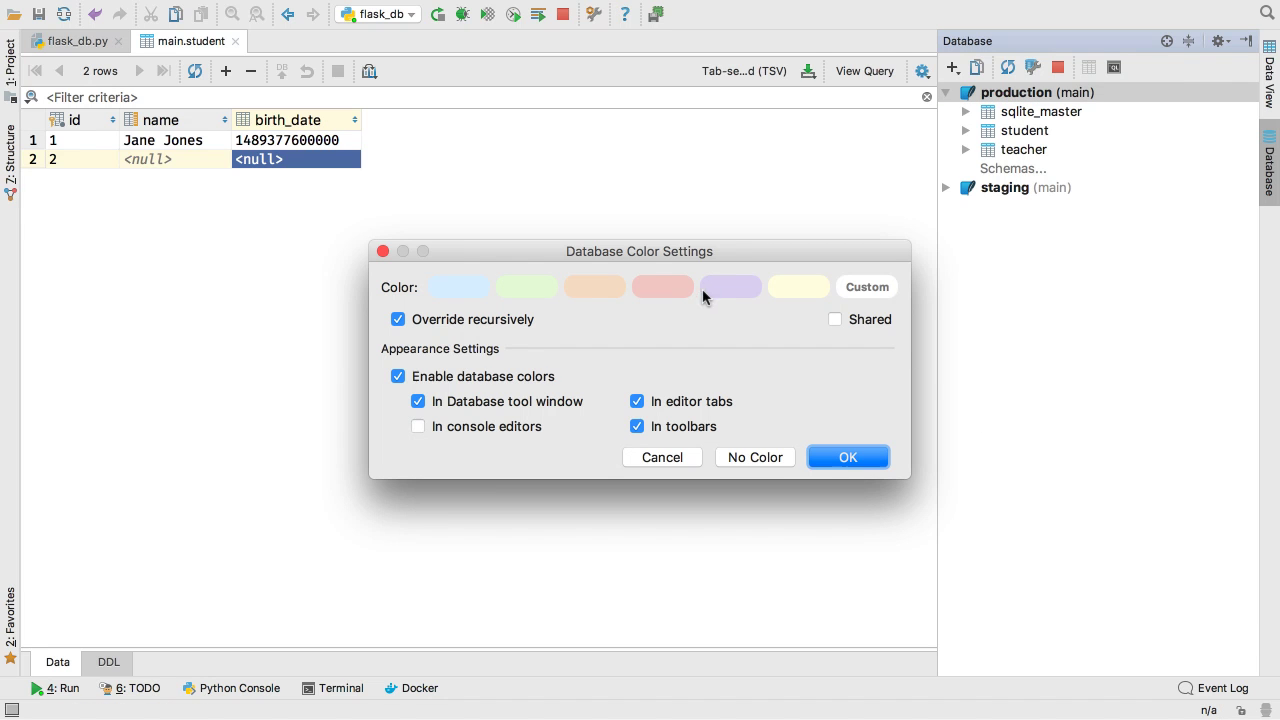
left_click(848, 456)
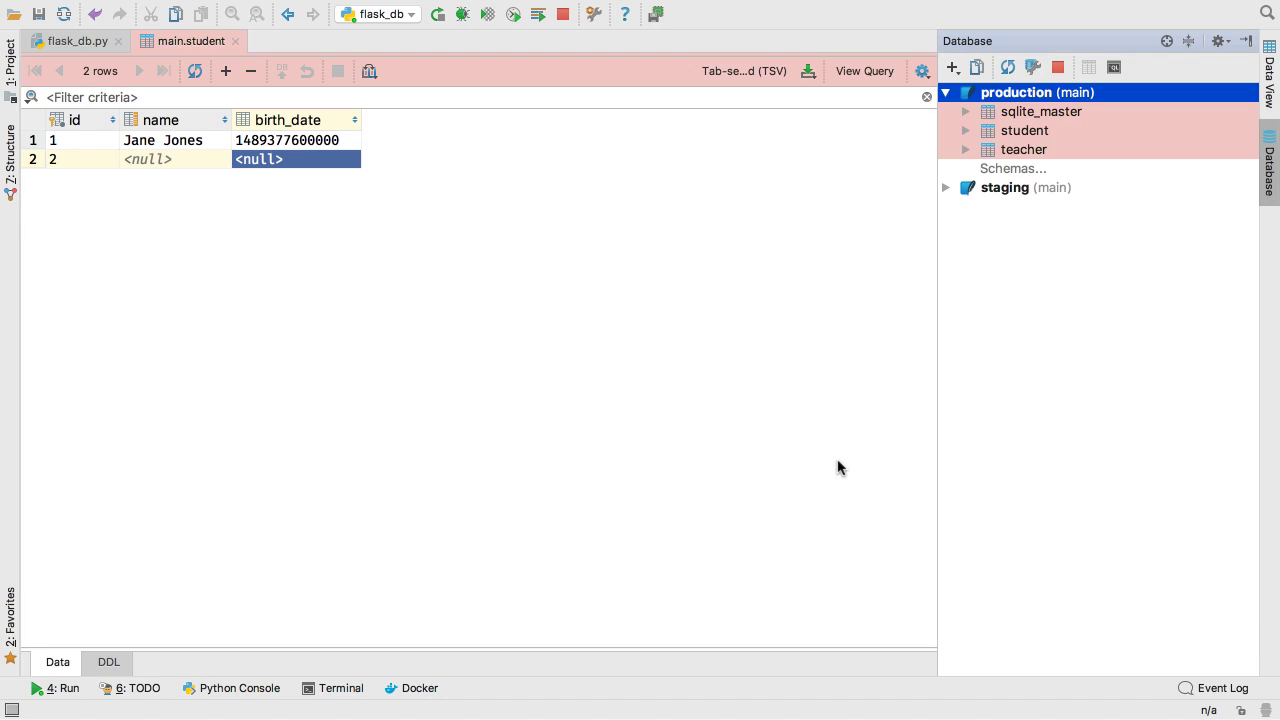
mouse_move(456, 166)
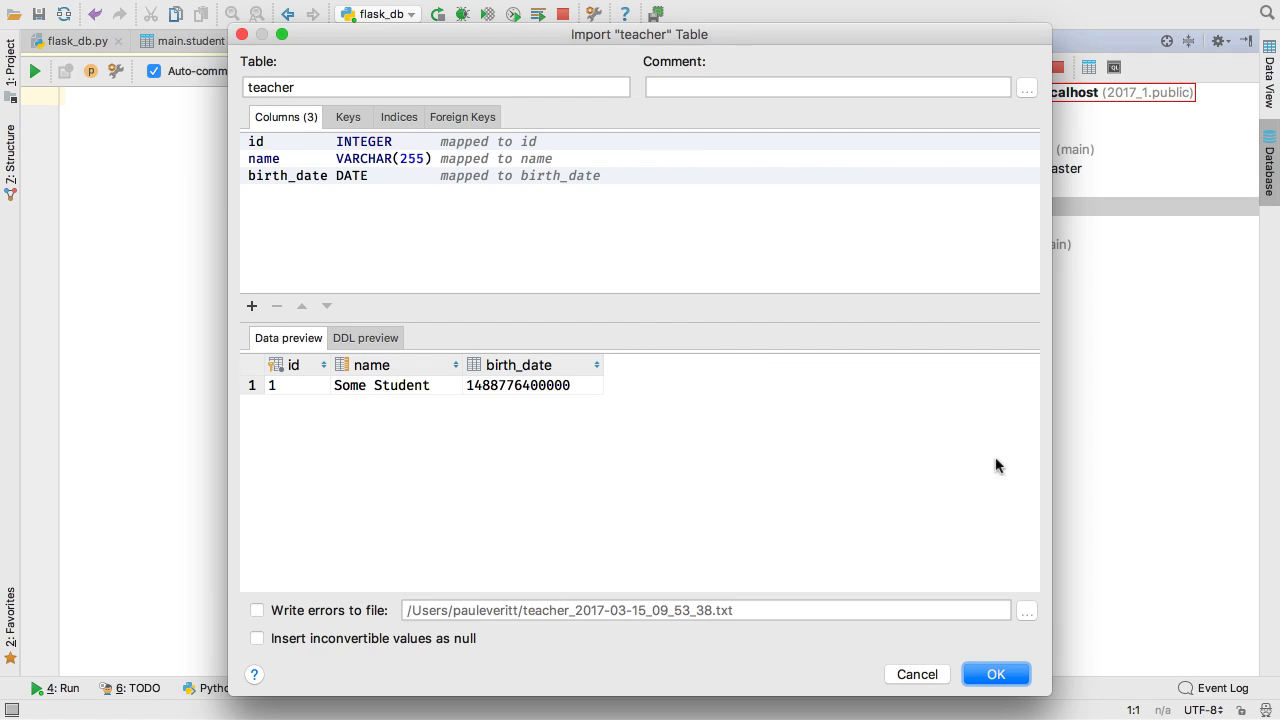
left_click(996, 672)
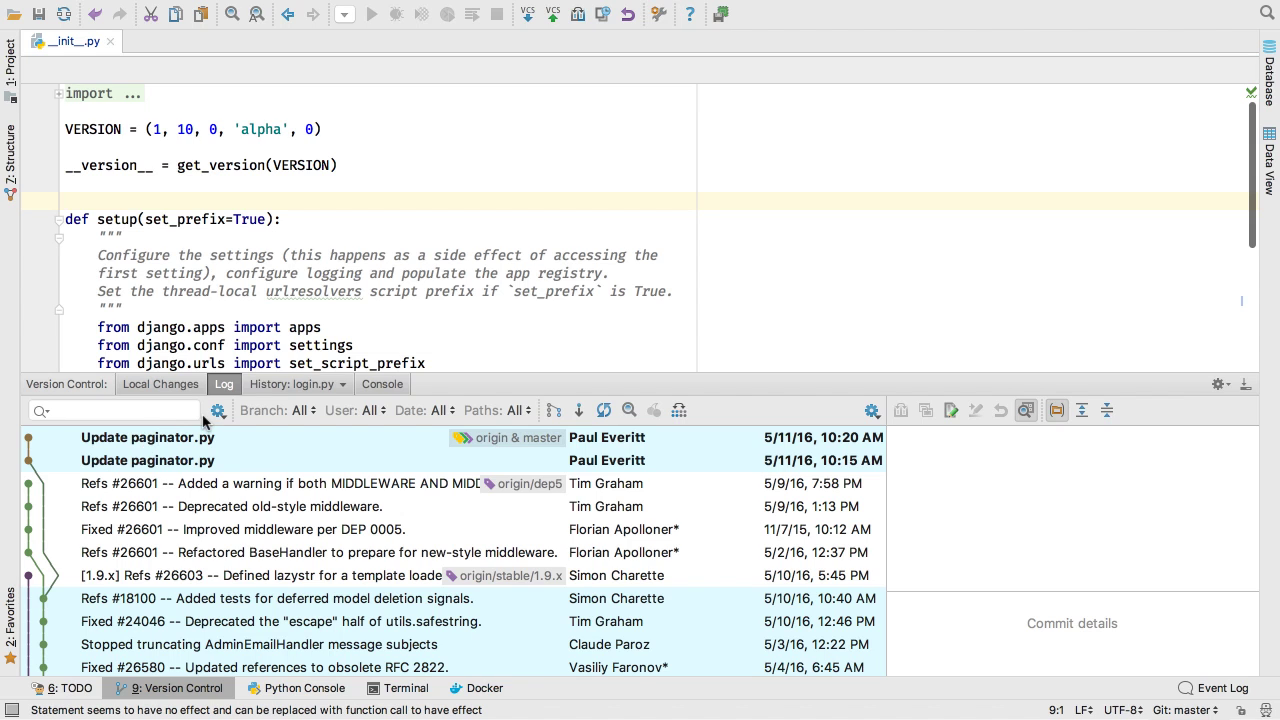
- Filter the commit log with regex Fixed #\d{5}.* and bring up the Git branch list
left_click(216, 410)
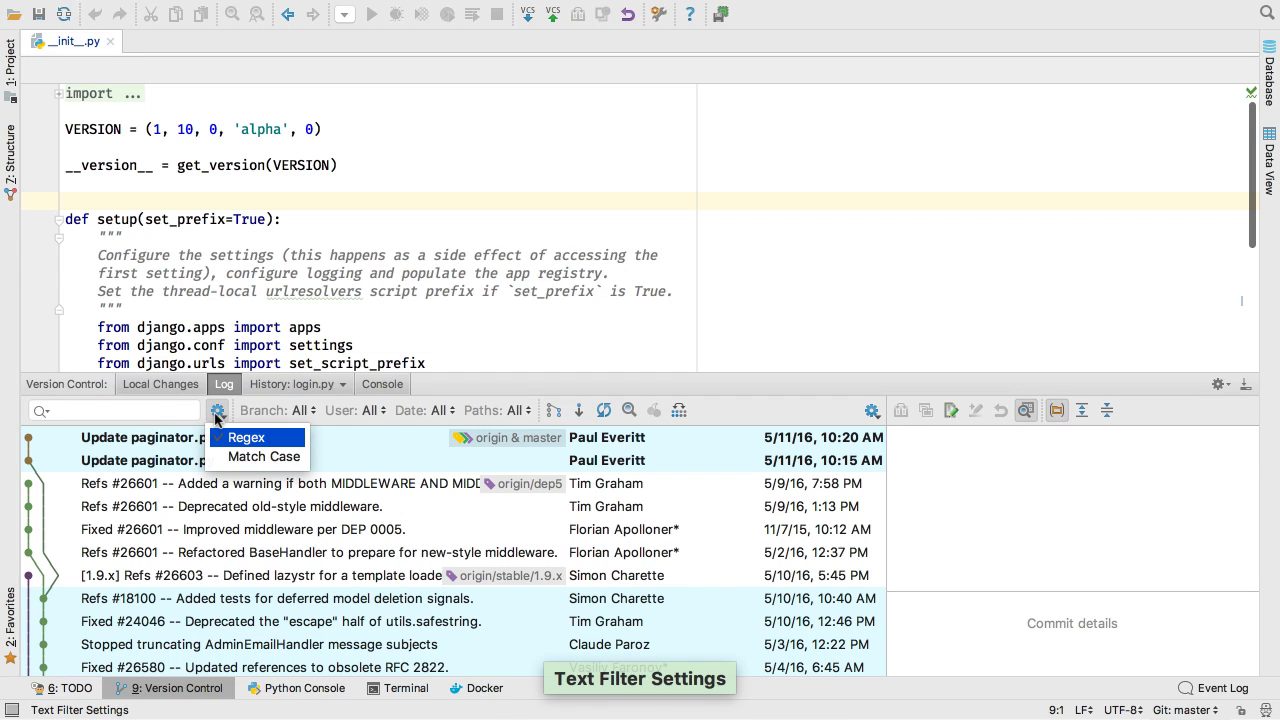
type("Fixed #\\d{5}.*")
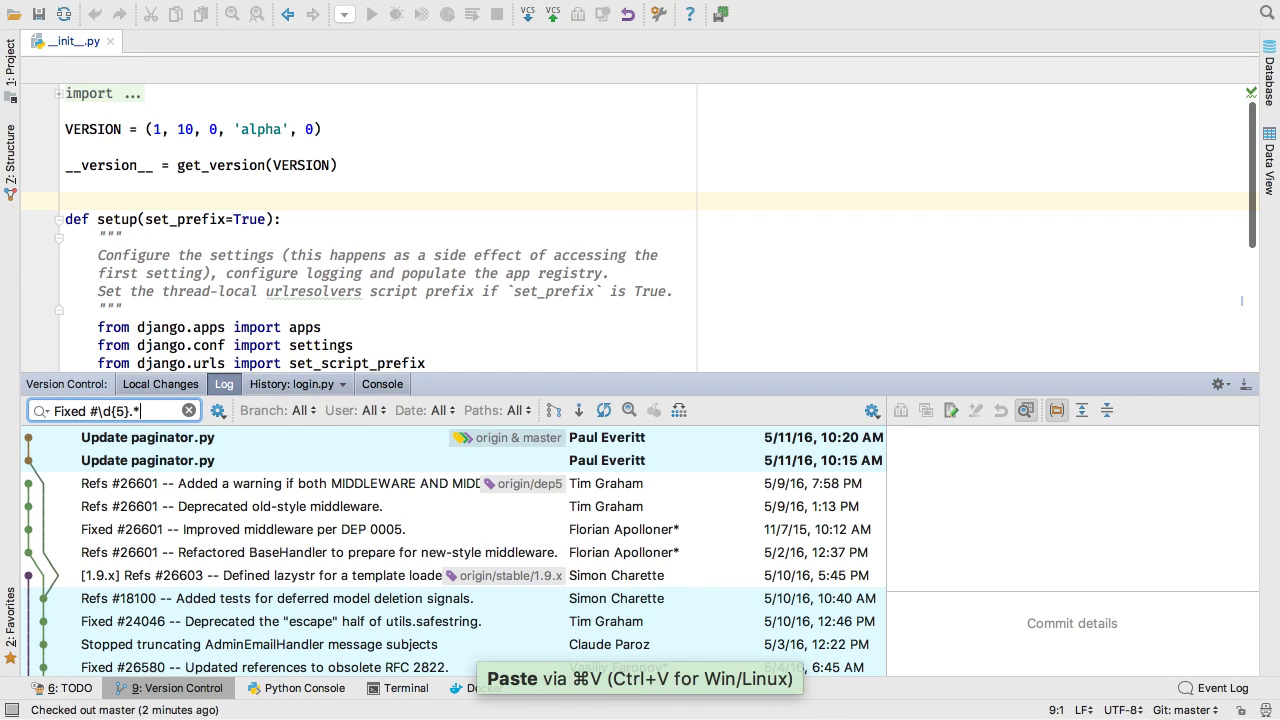
scroll("down", 3)
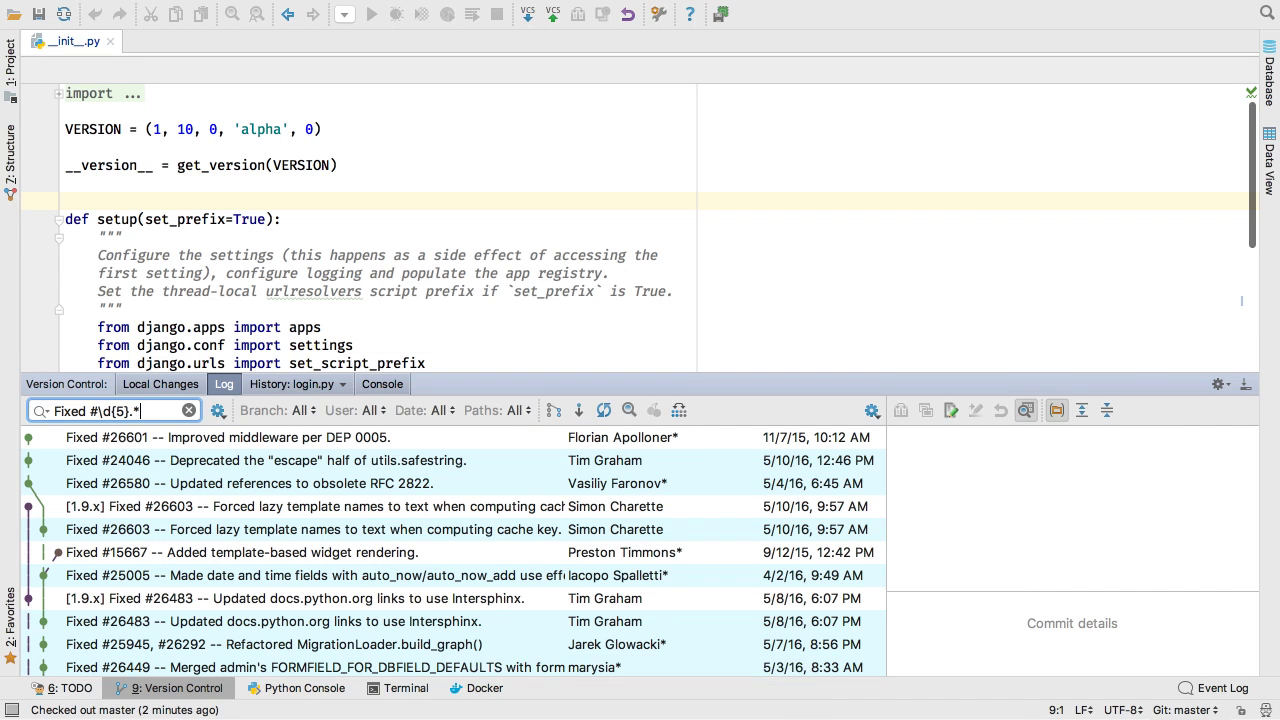
left_click(292, 384)
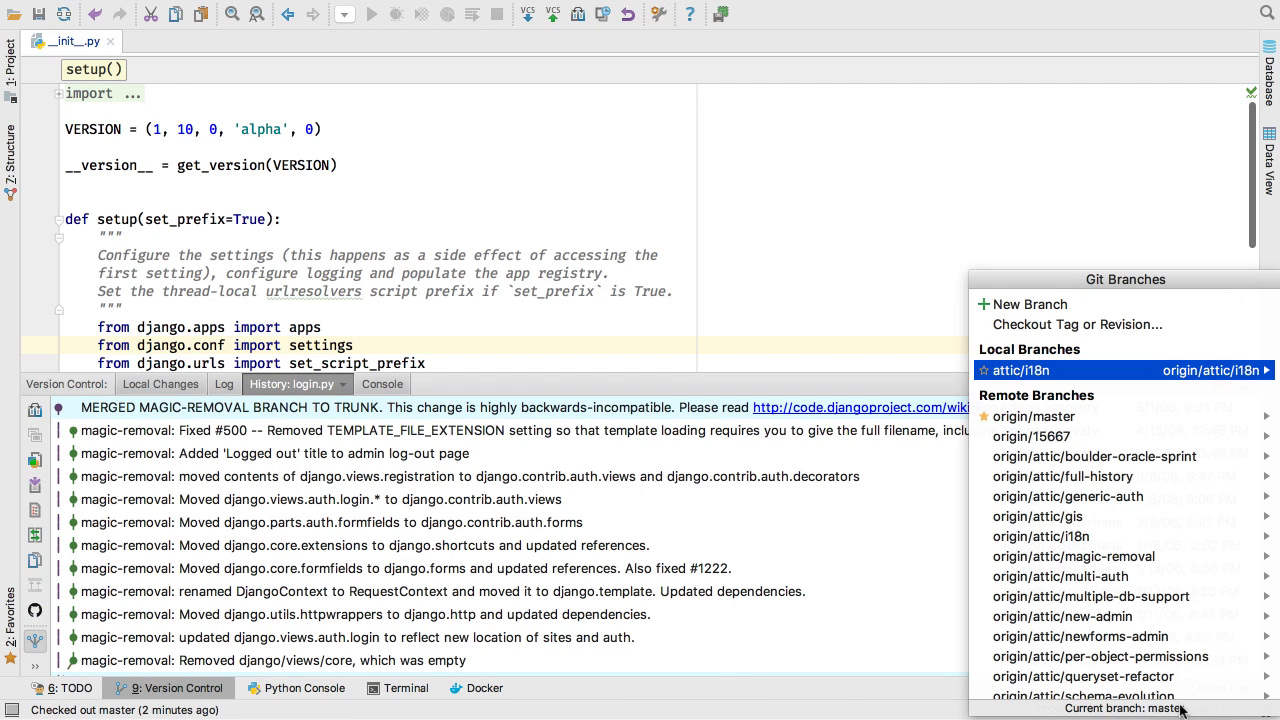
mouse_move(1076, 324)
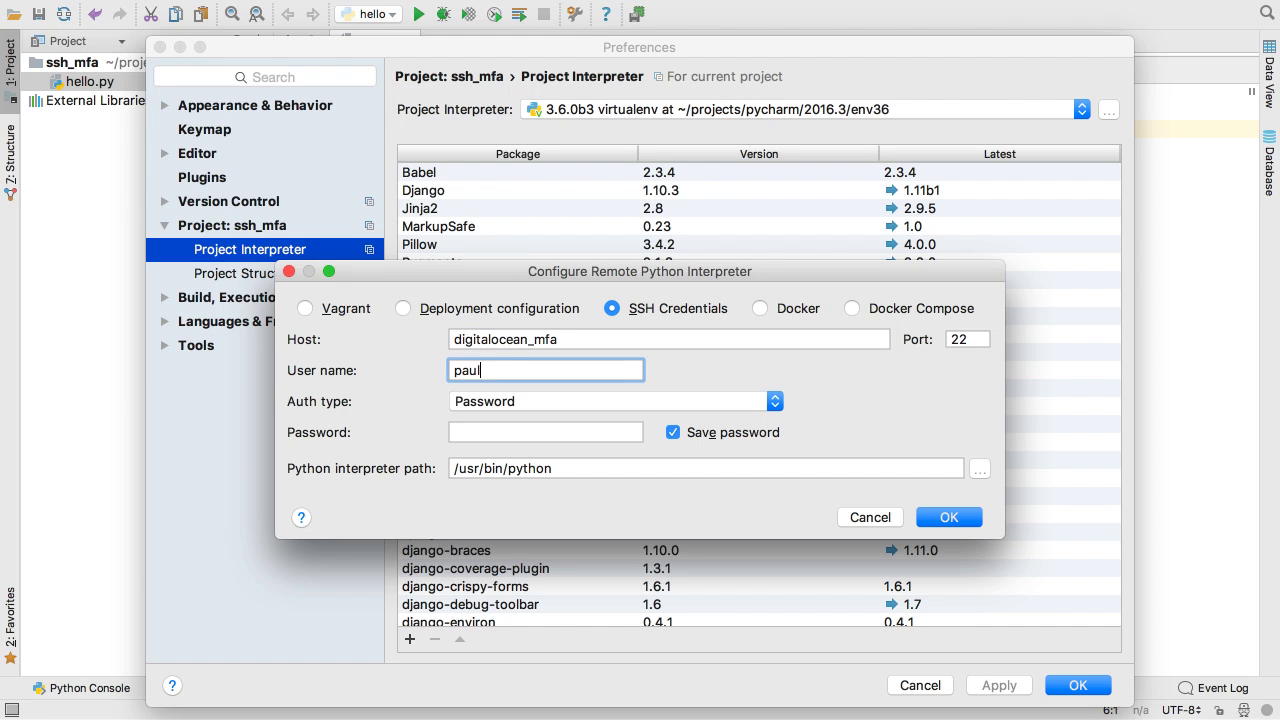
- Choose SSH Credentials for the remote interpreter on the digitalocean_mfa host
left_click(776, 400)
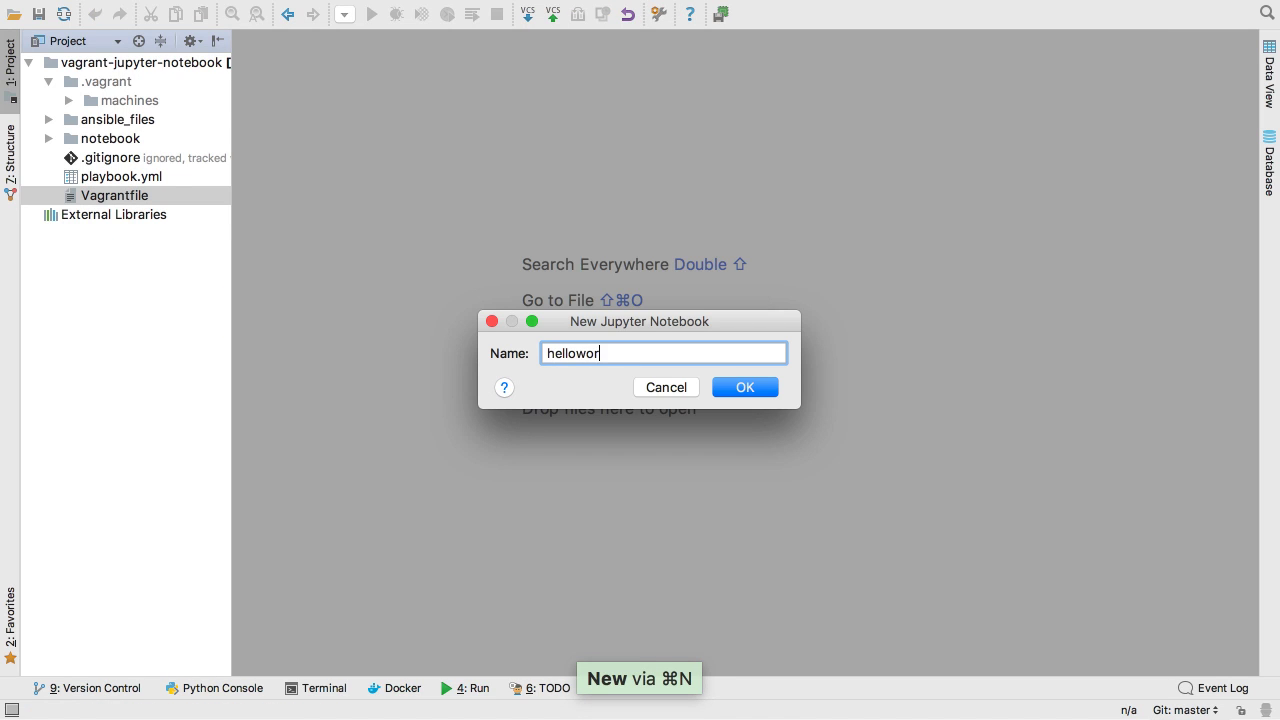
- Create the helloworld notebook, enter print(1+1) in its cell and run it on the Jupyter server
left_click(744, 388)
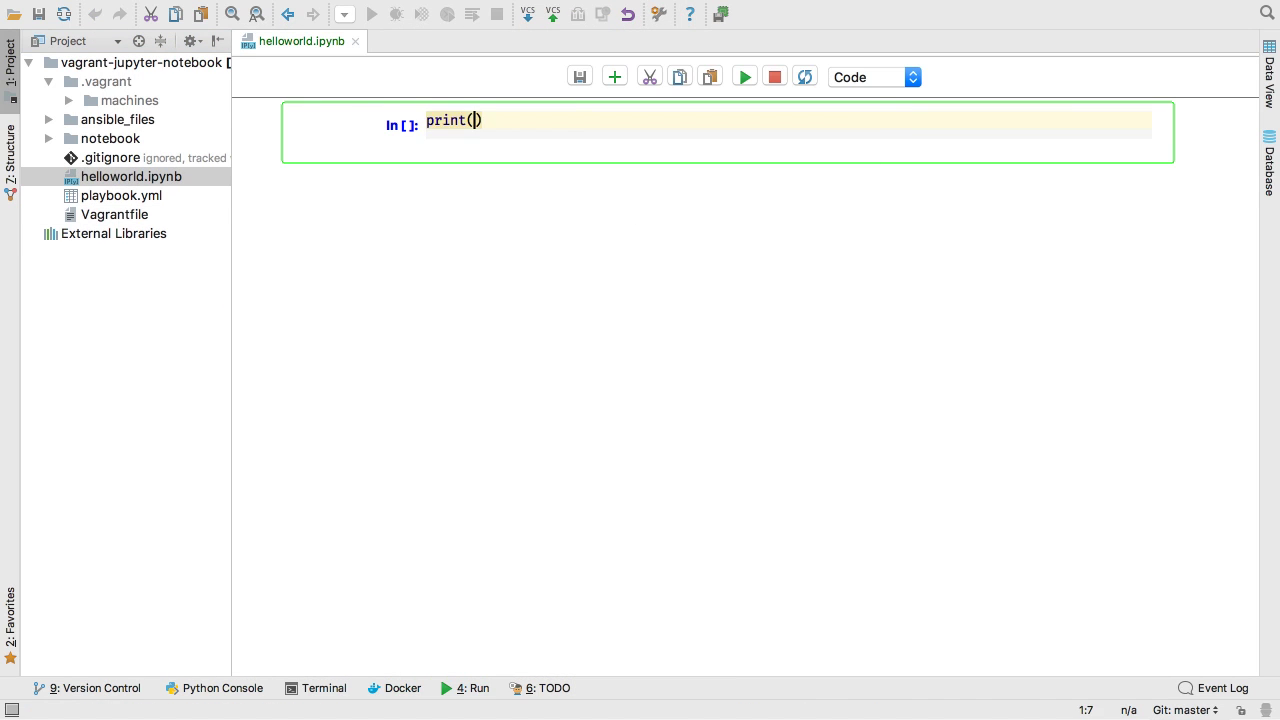
type("1+1")
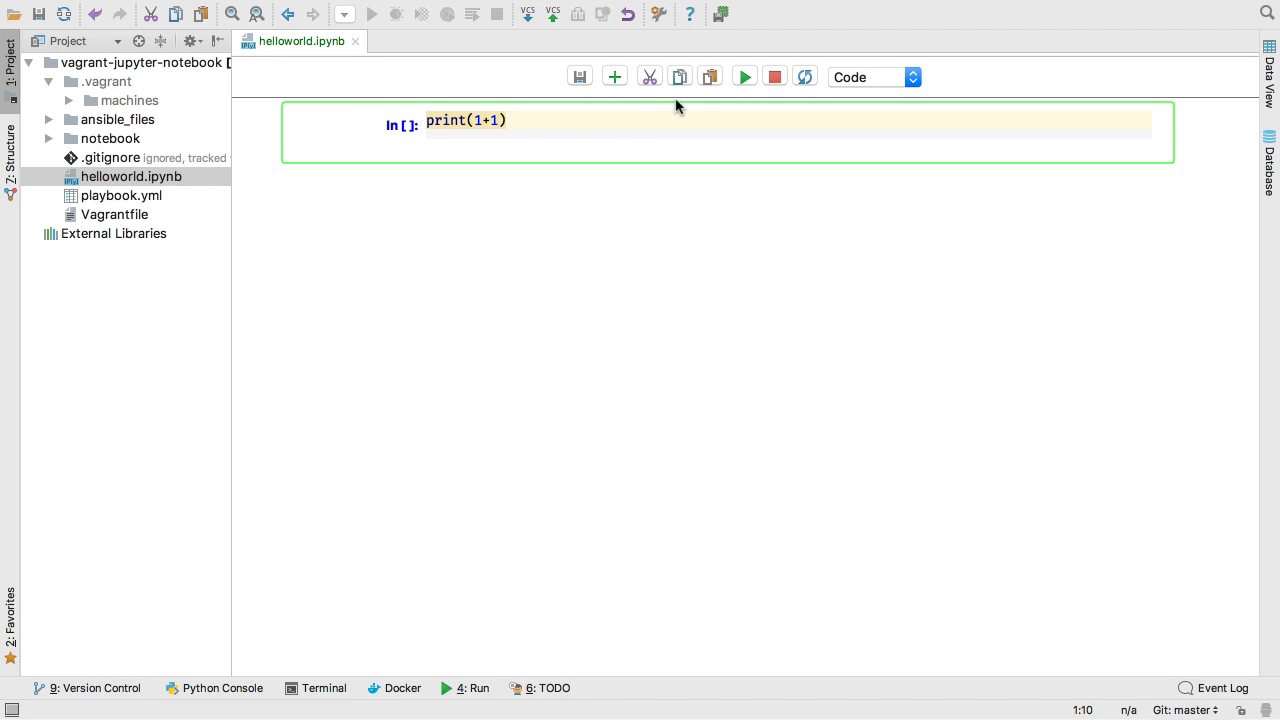
left_click(744, 76)
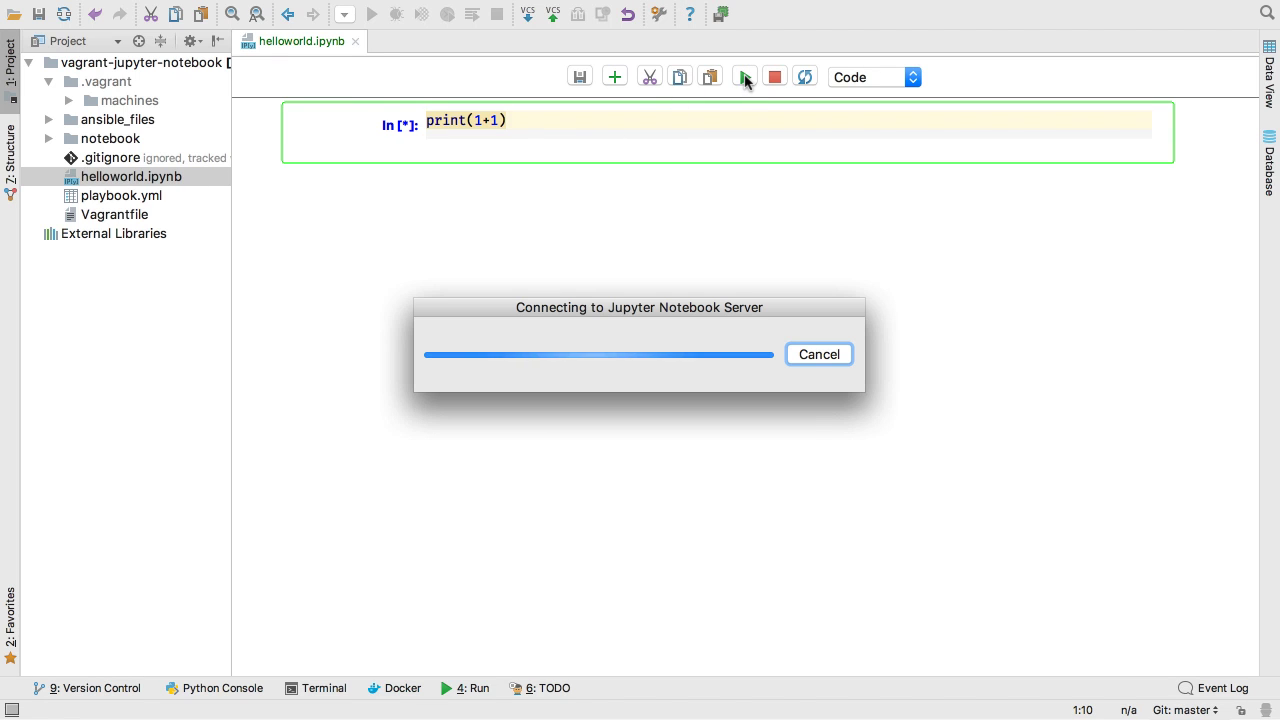
left_click(744, 76)
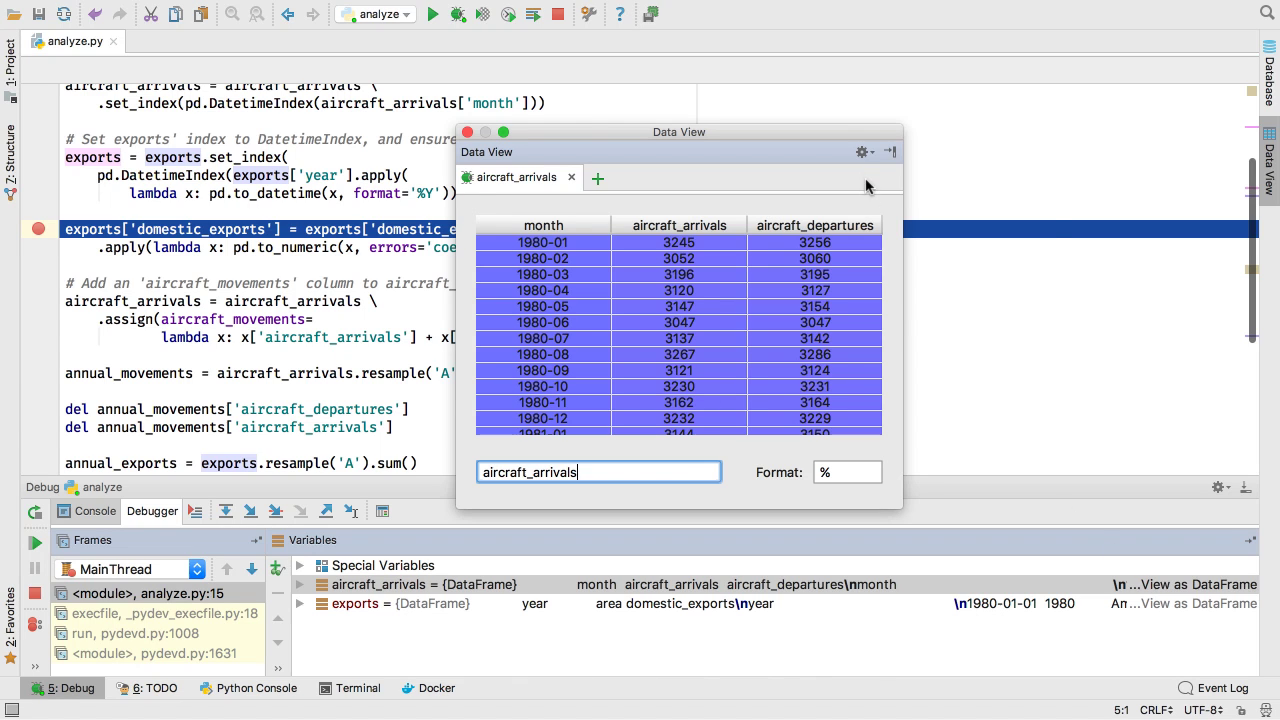
- Turn off Floating Mode to dock the Data View and name a new tab exports
left_click(862, 152)
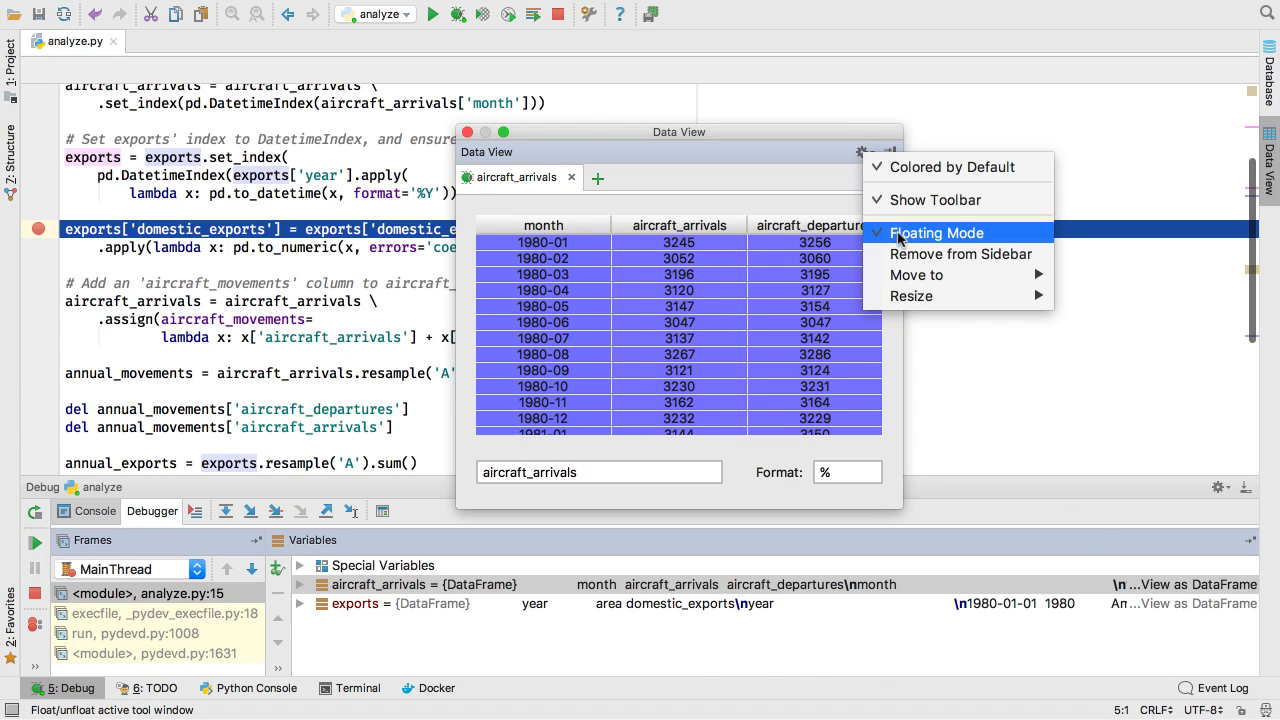
left_click(936, 232)
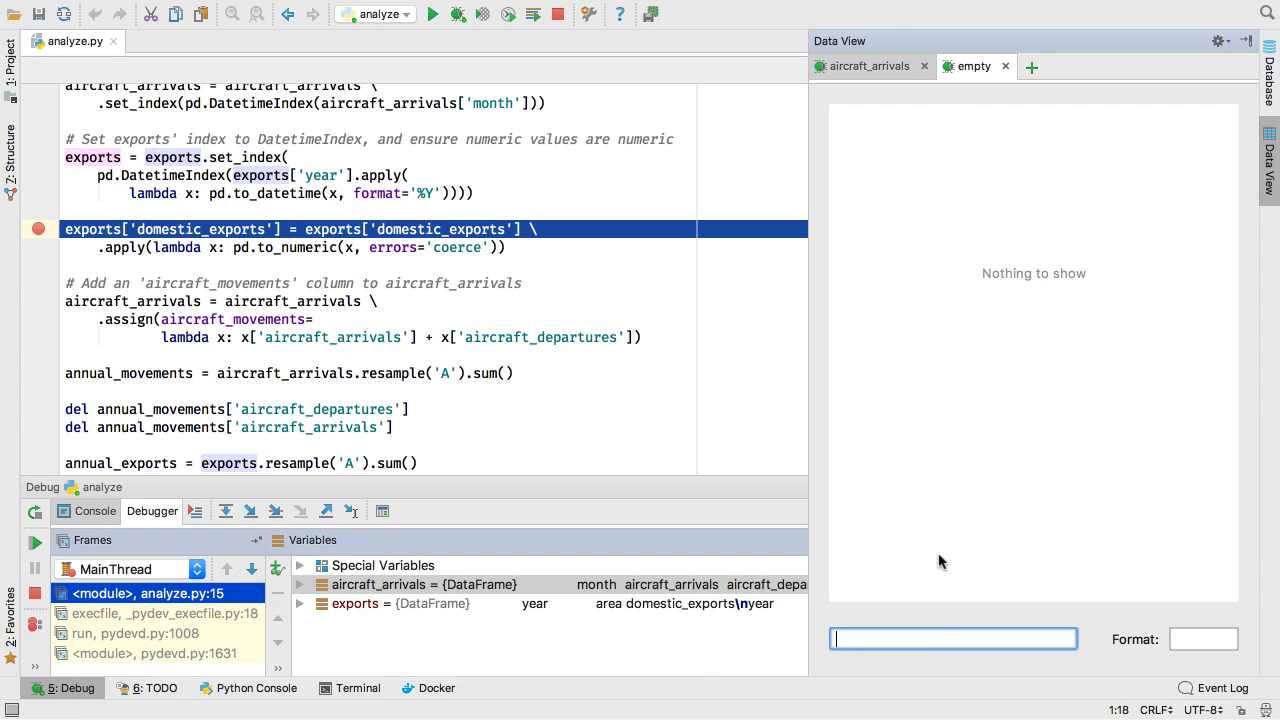
type("exports")
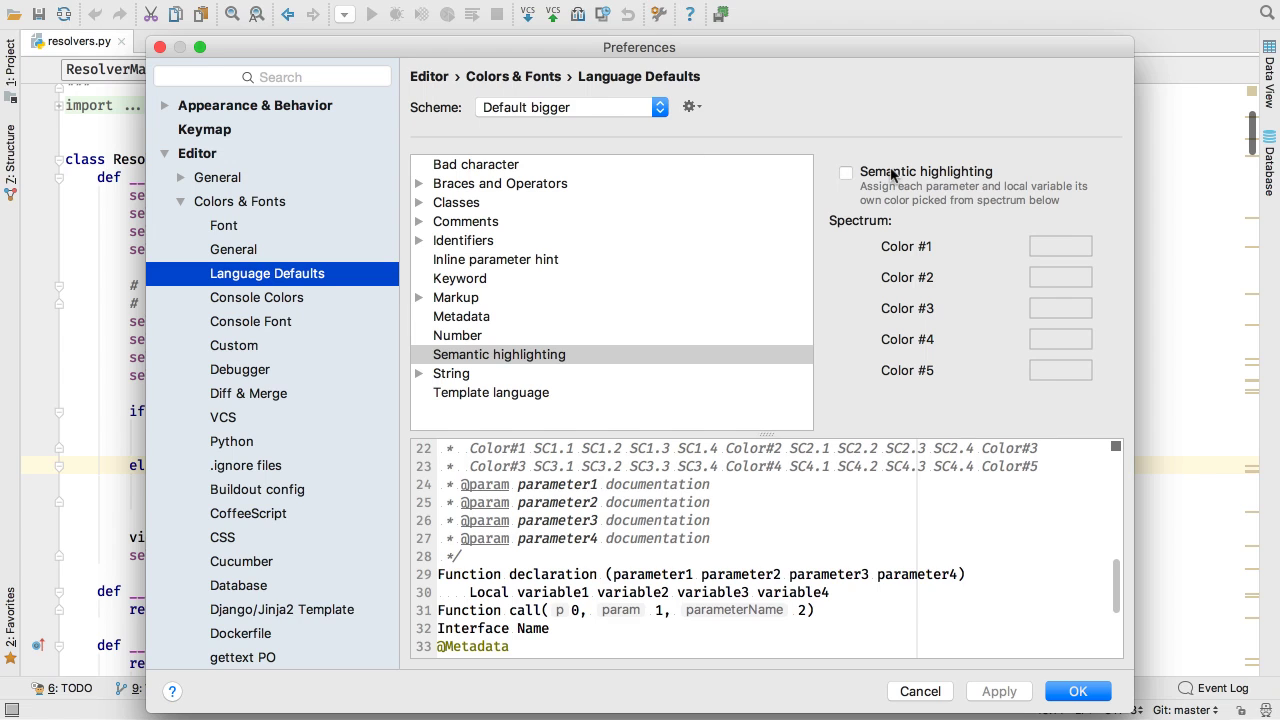
- Enable Semantic highlighting in Colors & Fonts, then show each use of the namespaces parameter coloured
left_click(844, 172)
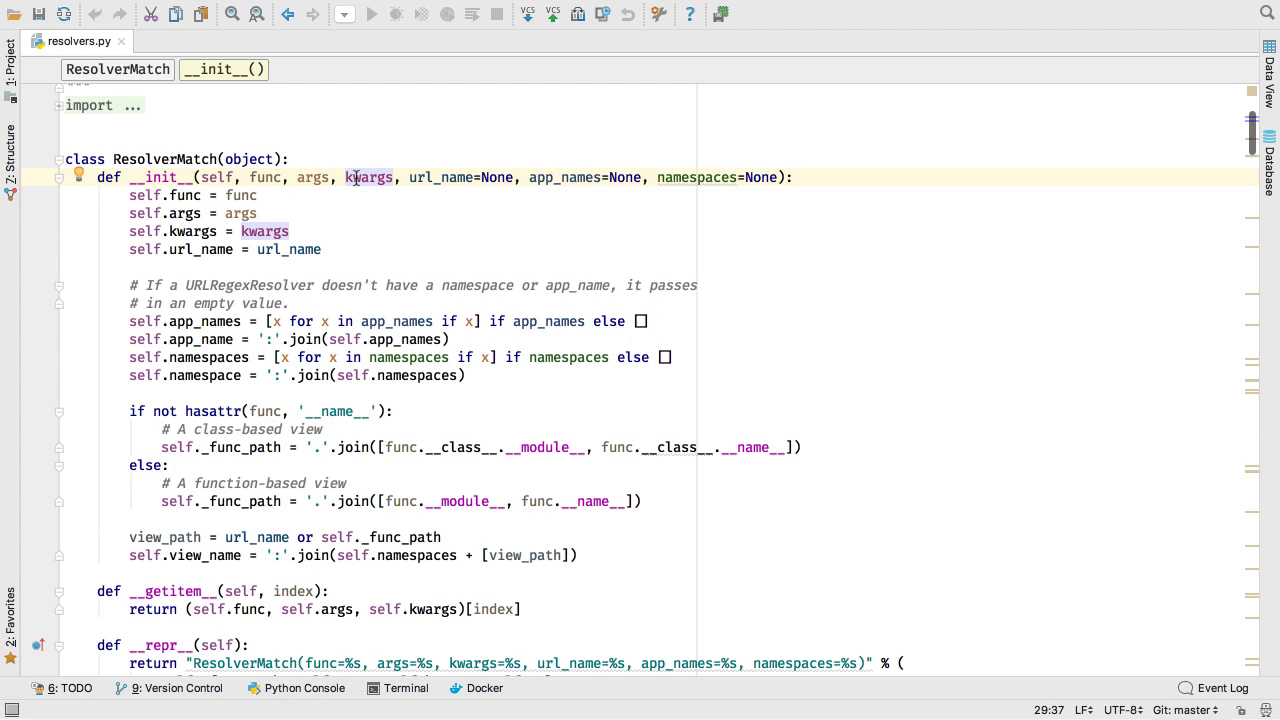
left_click(698, 176)
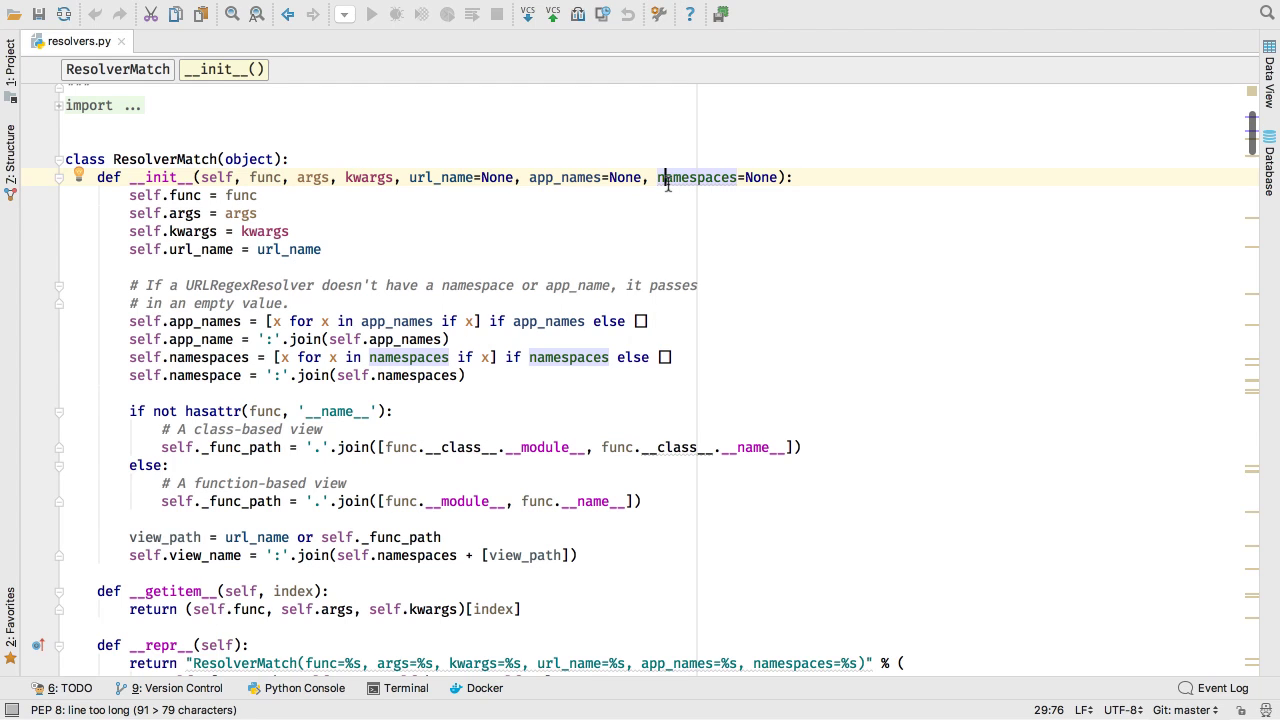